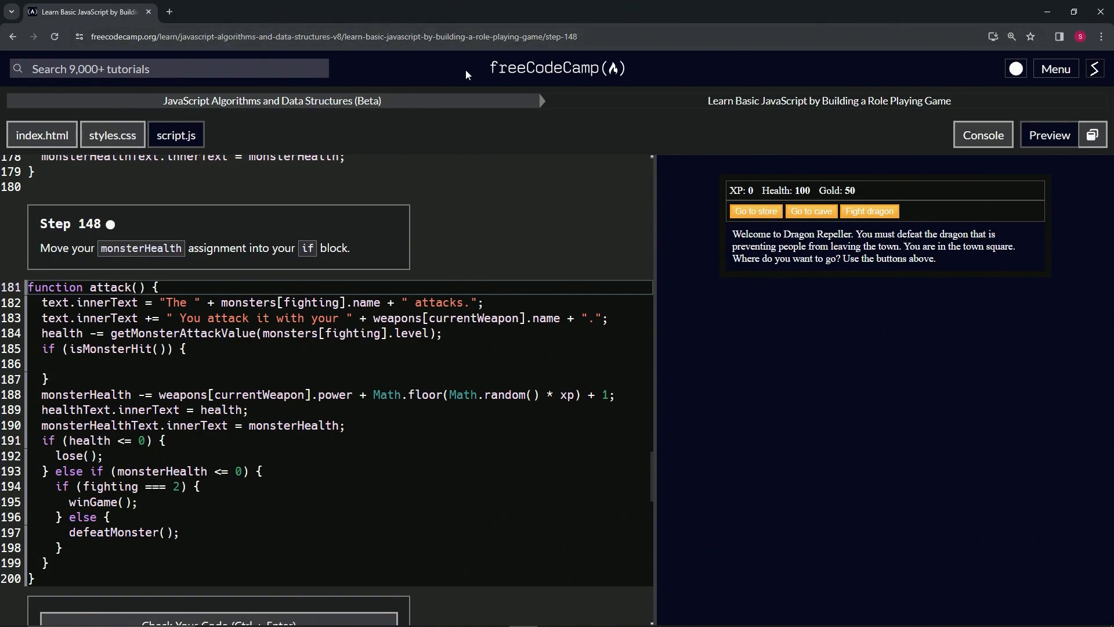
pyautogui.moveTo(236, 116)
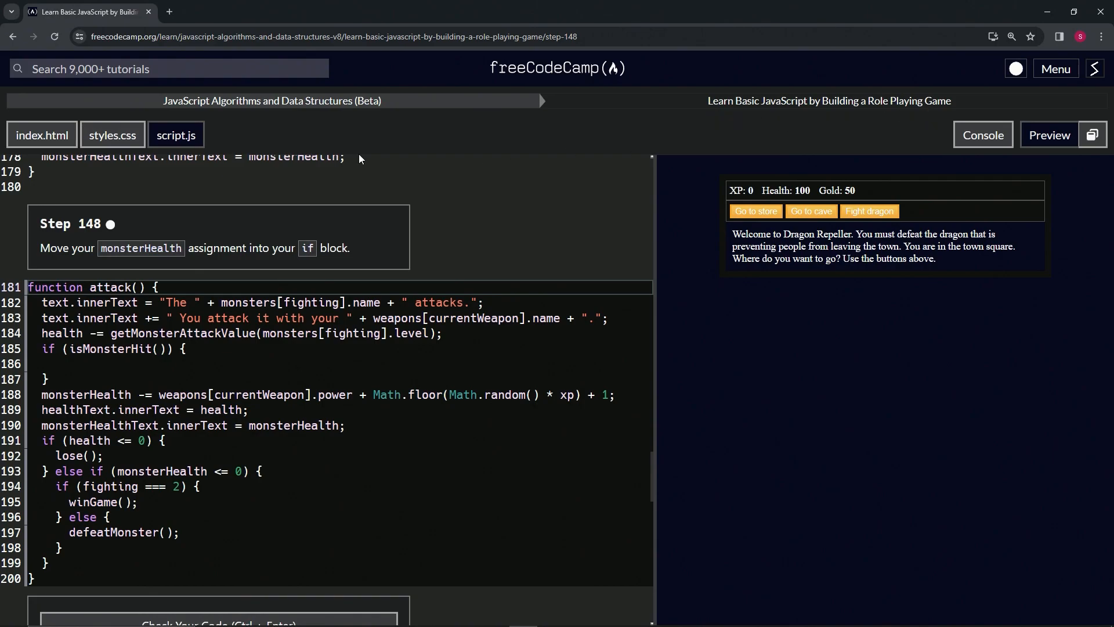
pyautogui.moveTo(110, 239)
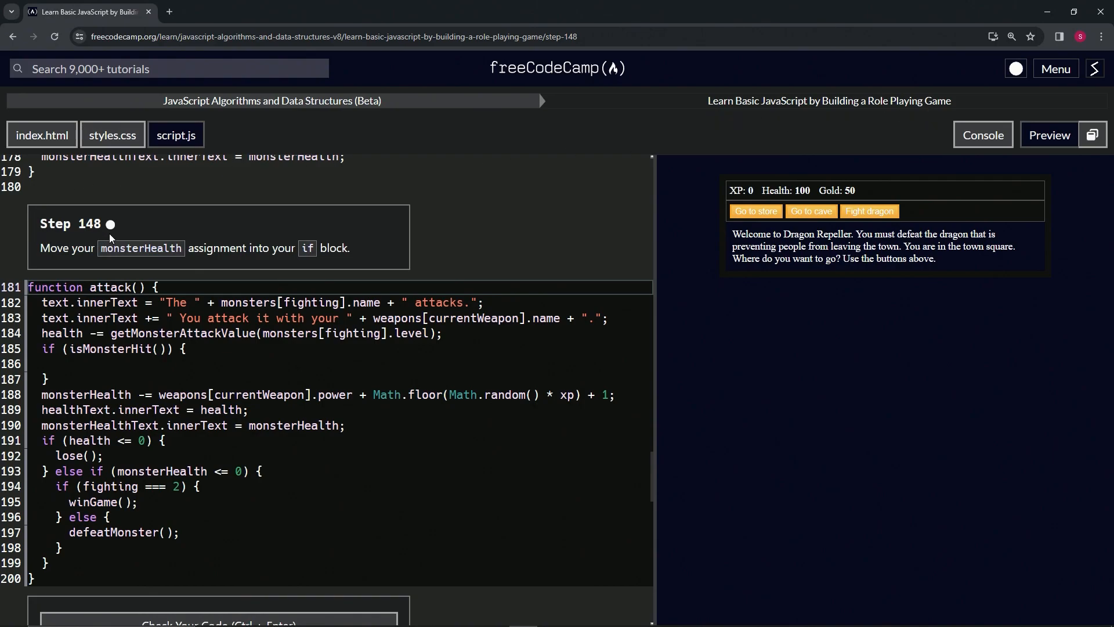
pyautogui.moveTo(30, 266)
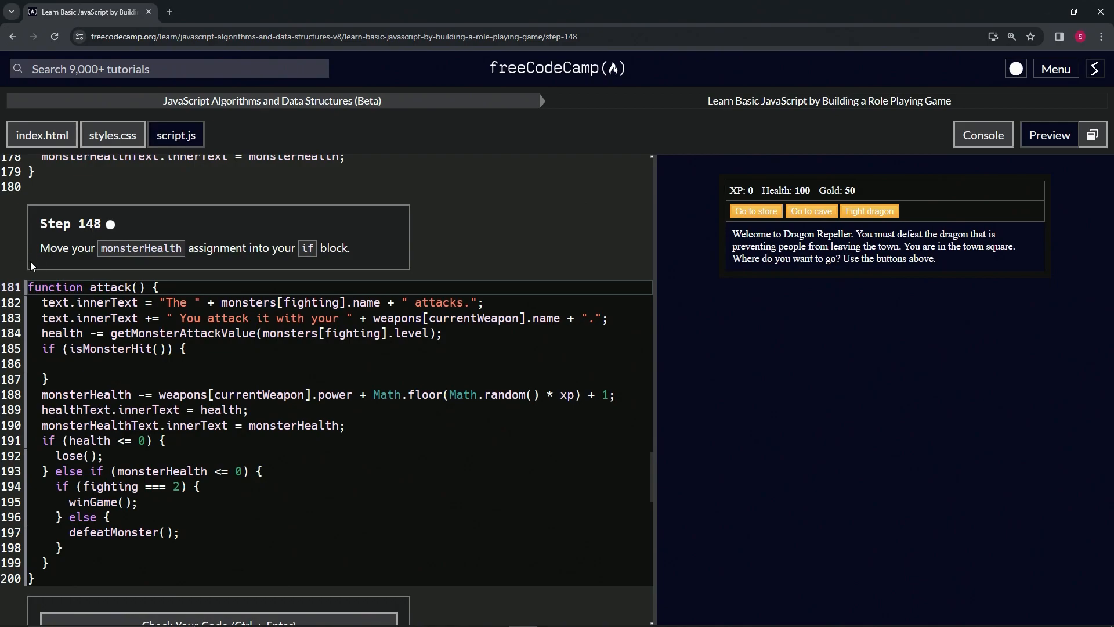
pyautogui.moveTo(218, 262)
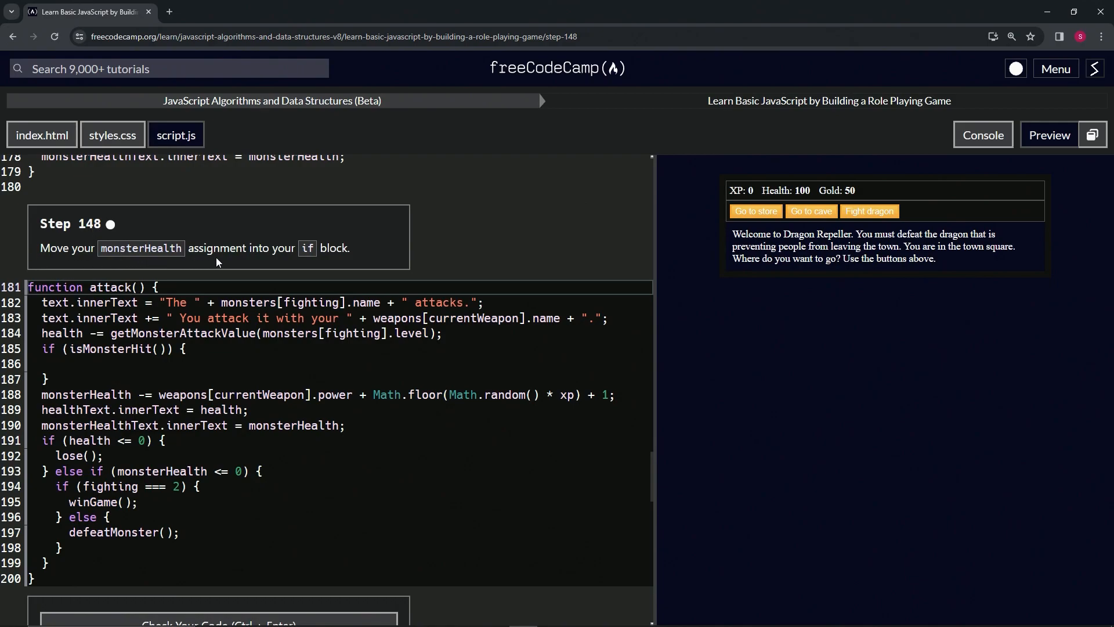
pyautogui.moveTo(340, 251)
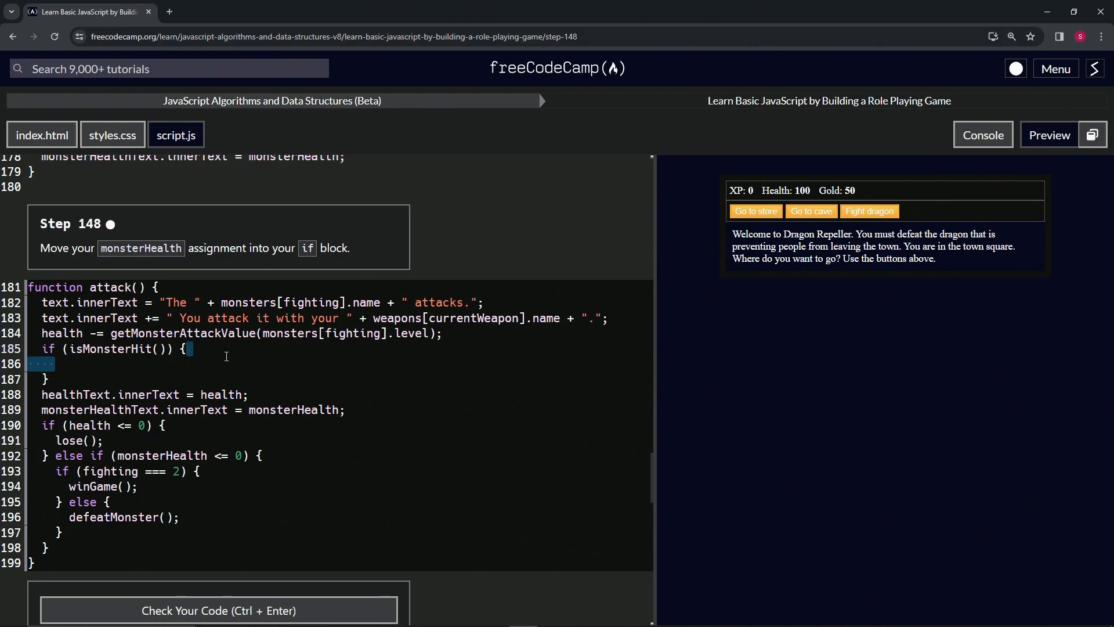
pyautogui.moveTo(220, 395)
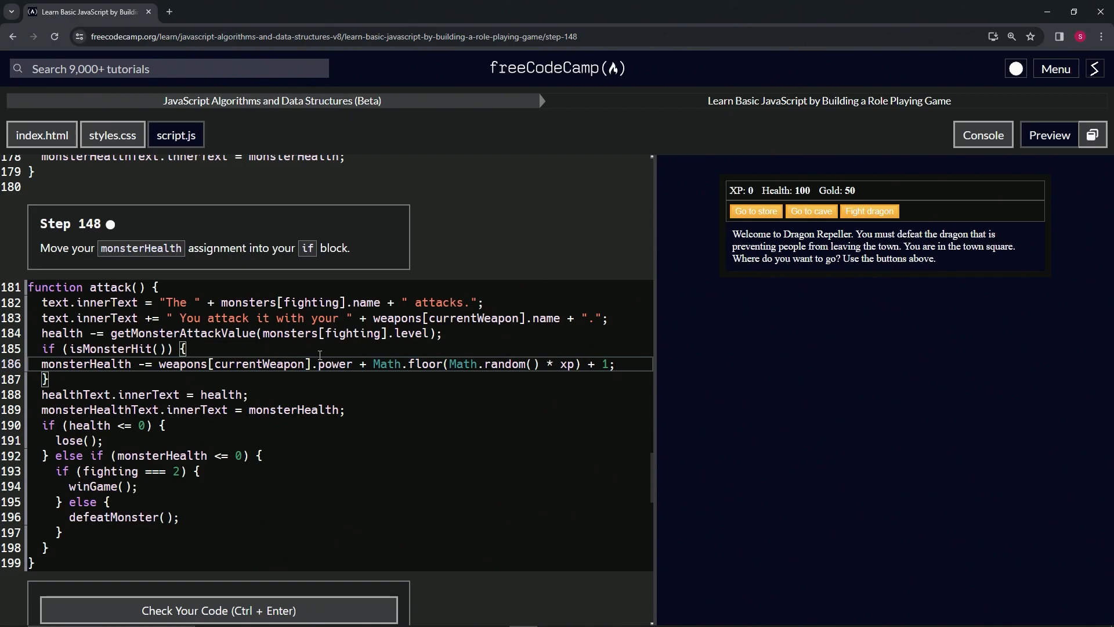
# Step: Check the relocated monsterHealth line in attack(), submit the passing Step 148 and advance to Step 149
pyautogui.click(218, 609)
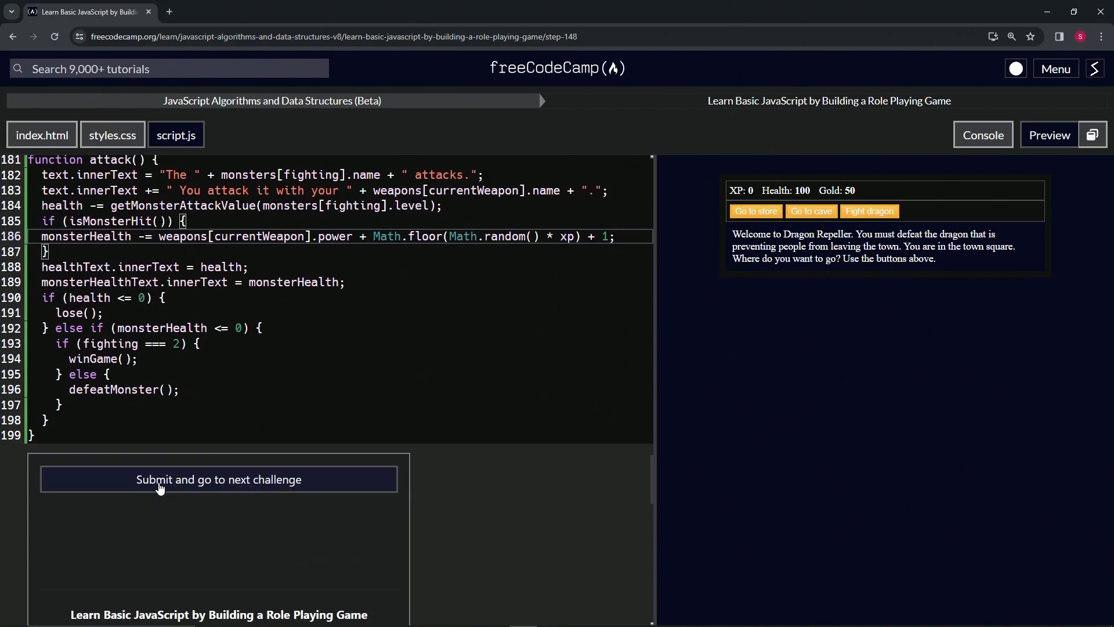
pyautogui.click(219, 479)
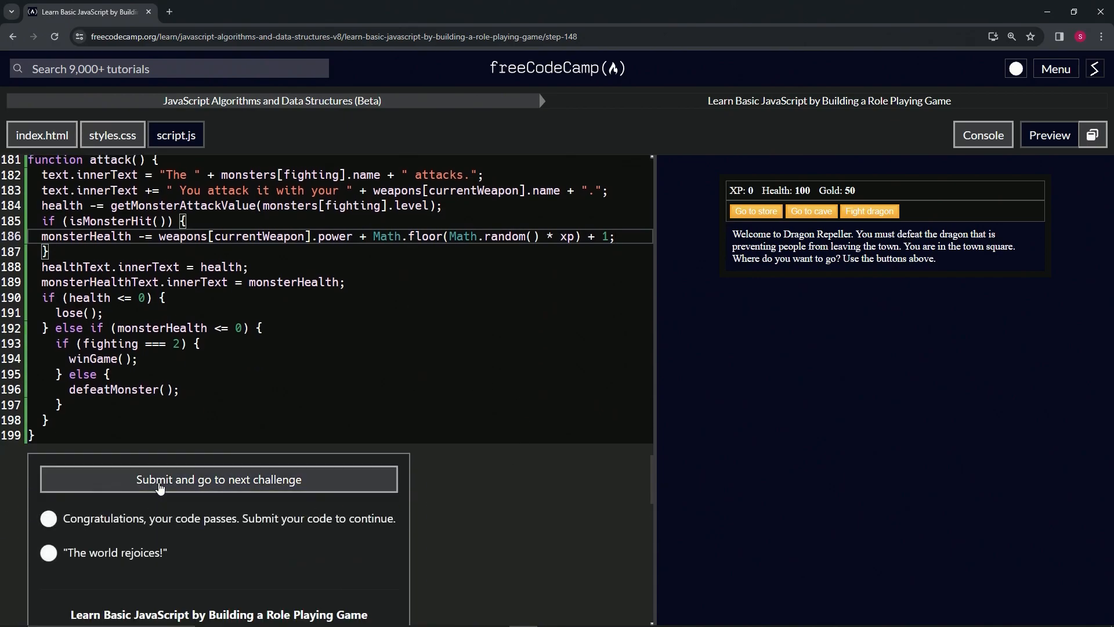
pyautogui.click(218, 479)
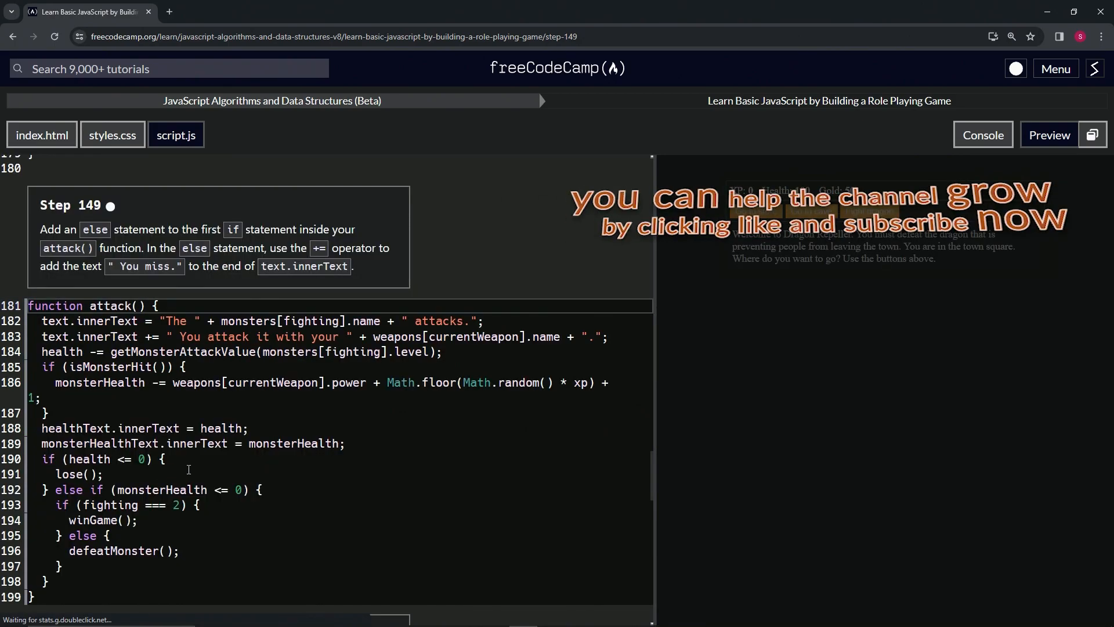